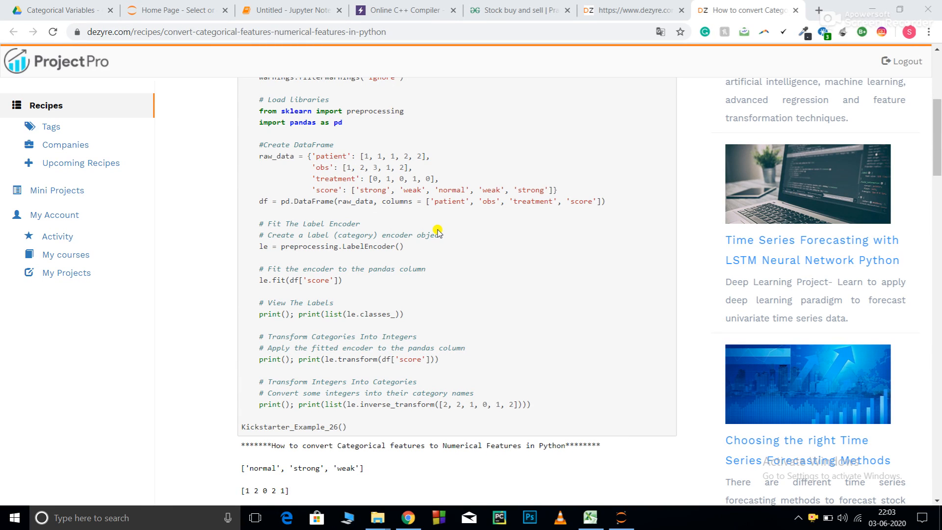
mouse_move(441, 264)
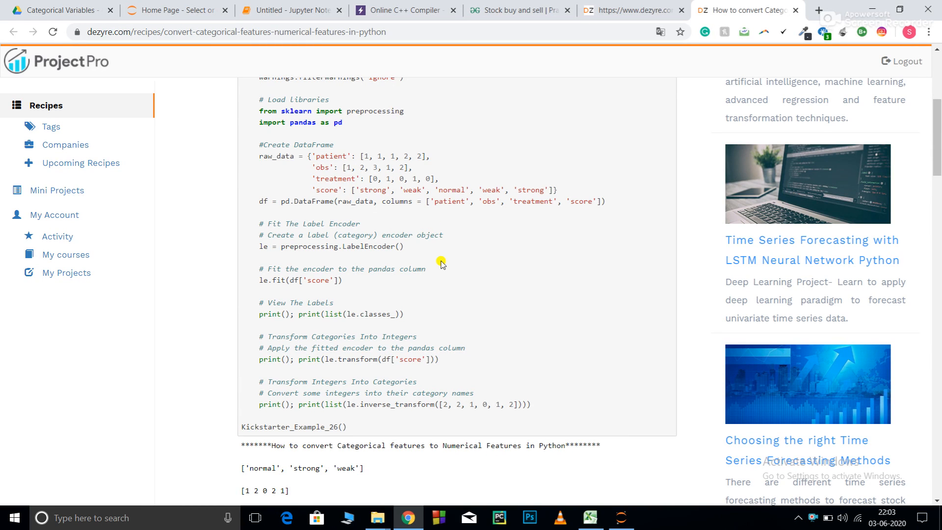
Step: Switch to the 'Untitled - Jupyter Notebook' tab holding the label-encoding code cell
scroll("down", 3)
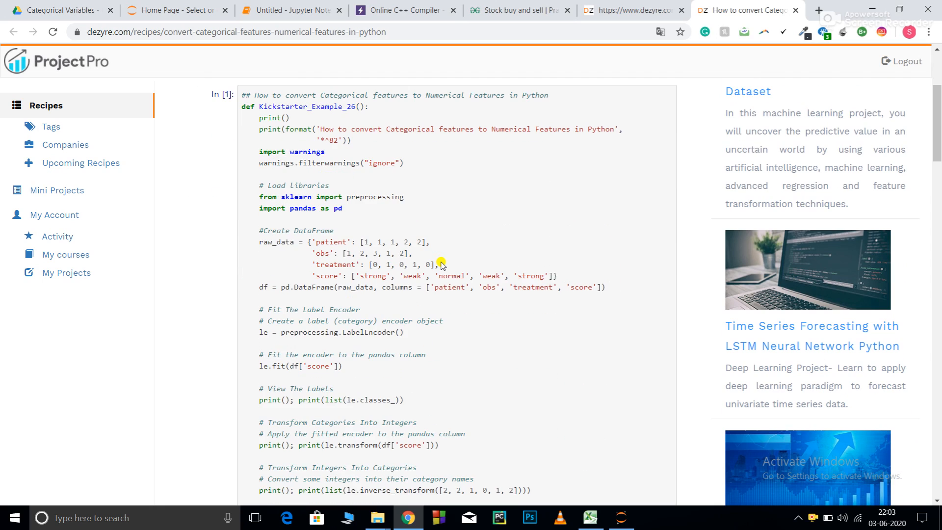
scroll("down", 3)
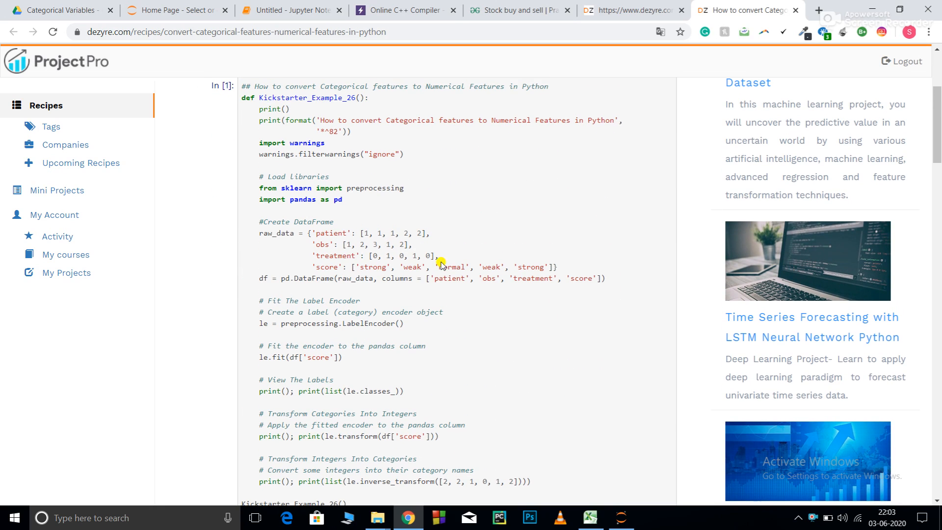
mouse_move(437, 258)
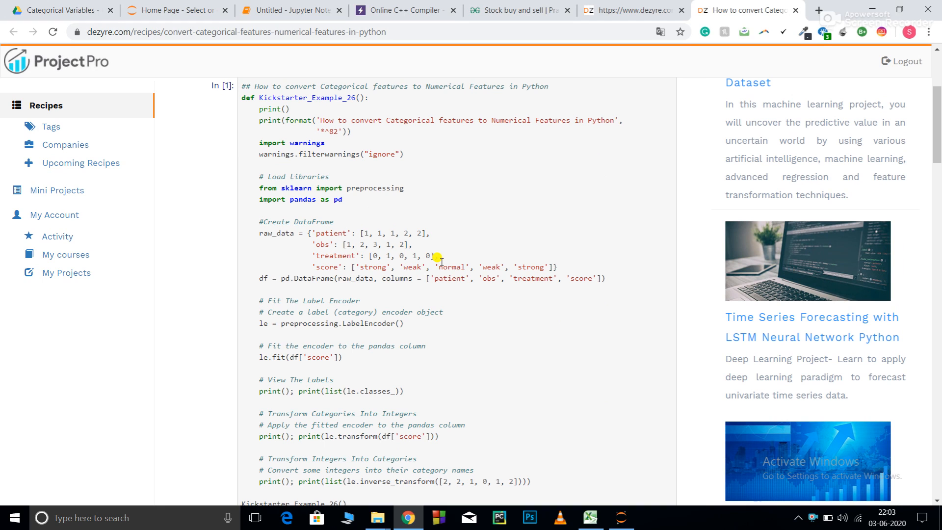
mouse_move(439, 258)
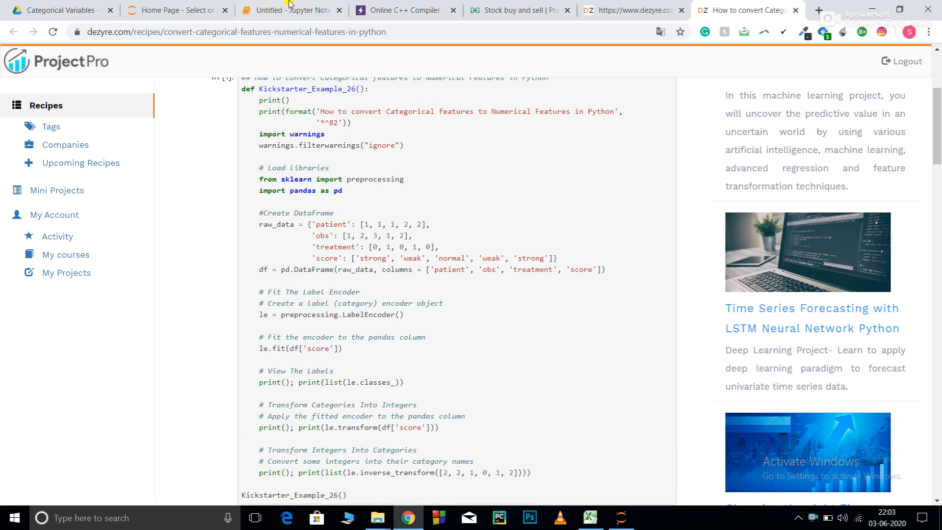
left_click(291, 10)
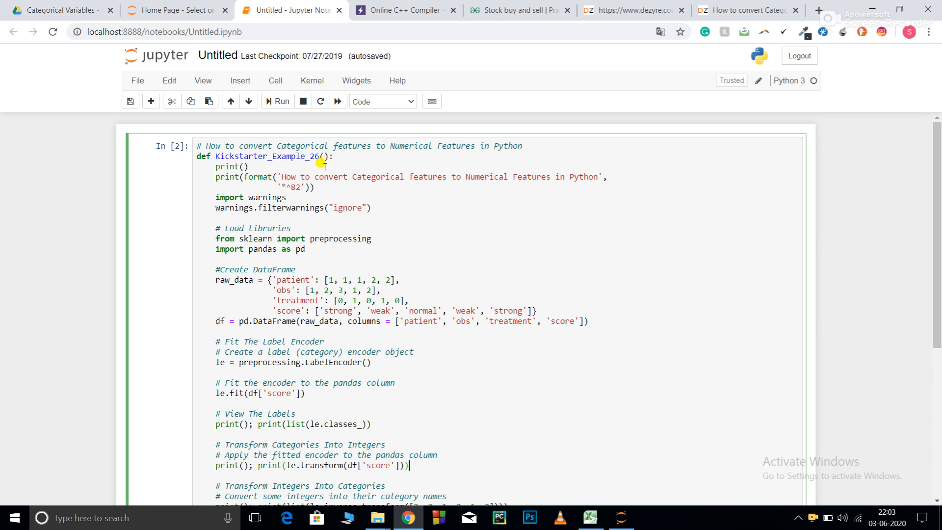
mouse_move(487, 225)
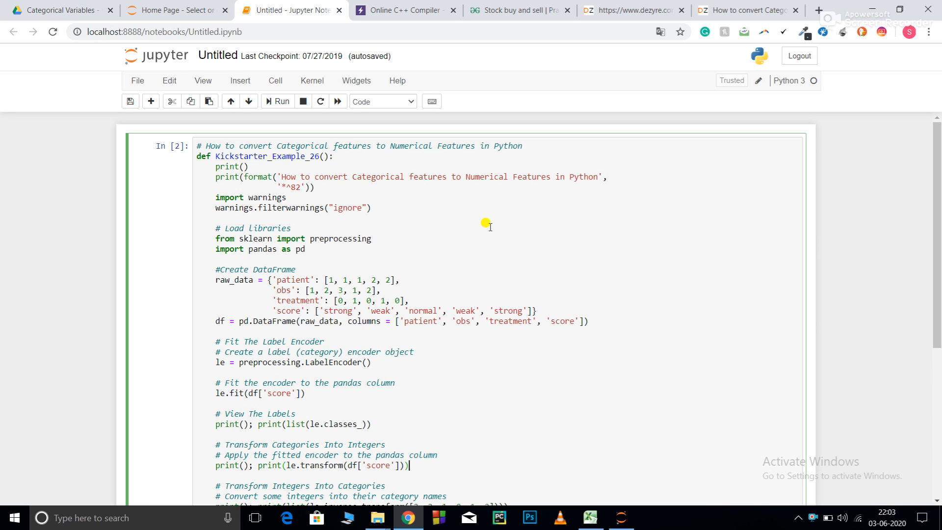
mouse_move(407, 198)
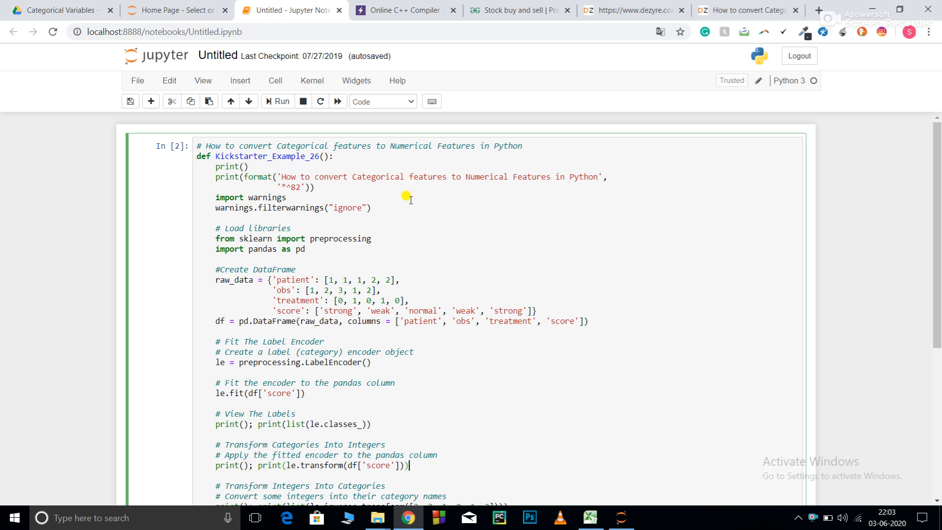
mouse_move(336, 159)
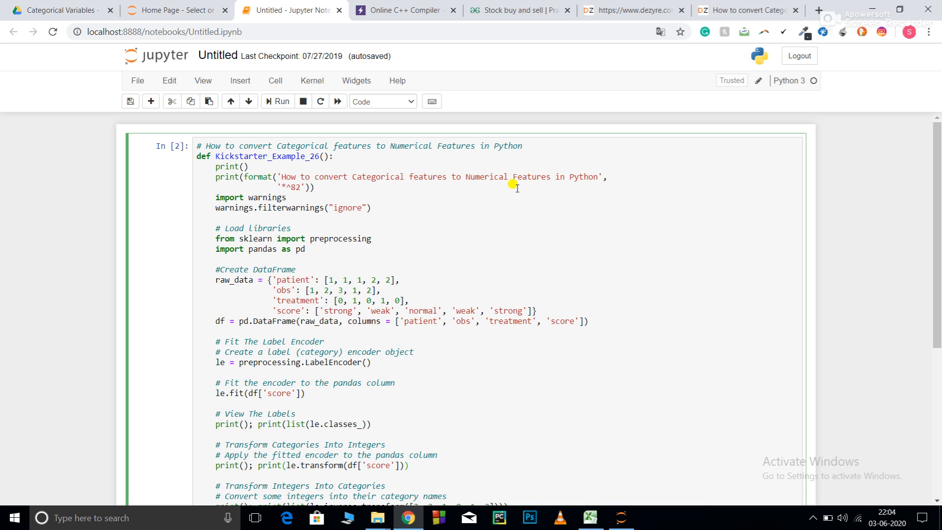
mouse_move(411, 169)
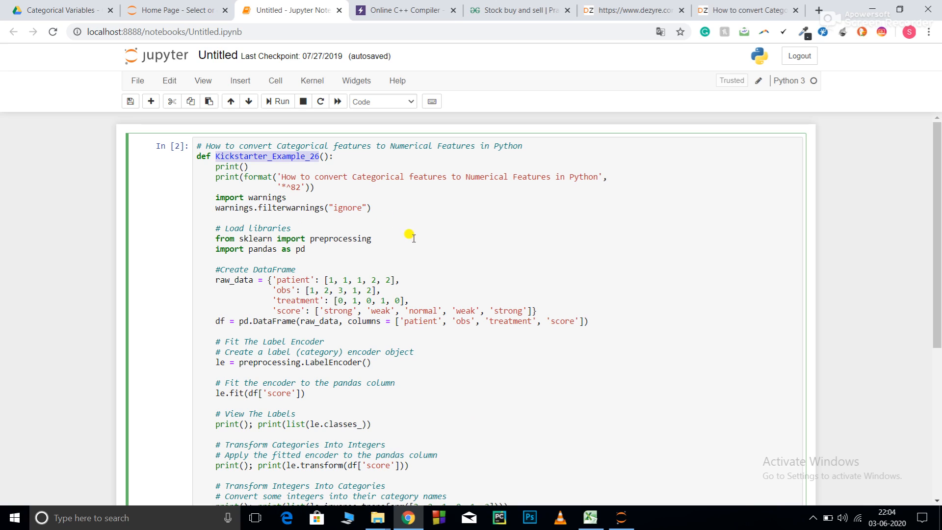
mouse_move(455, 234)
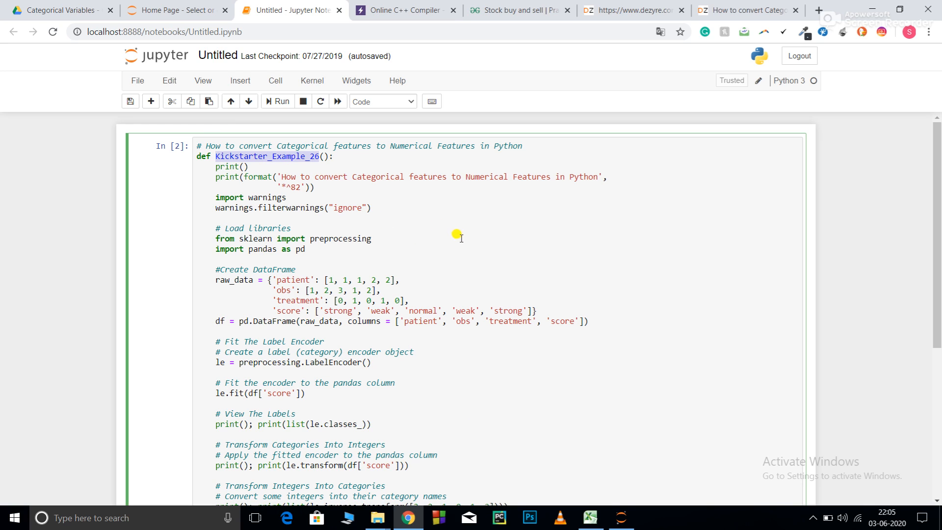
mouse_move(267, 197)
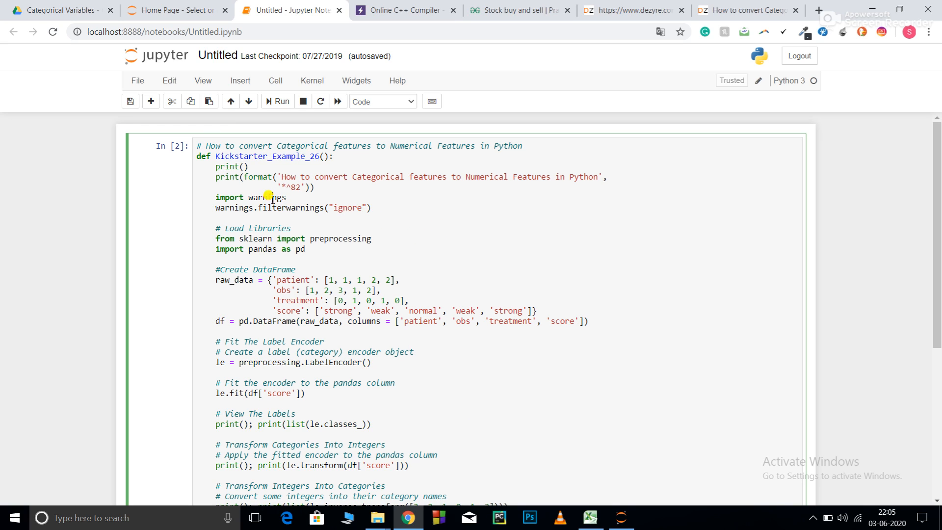
double_click(267, 197)
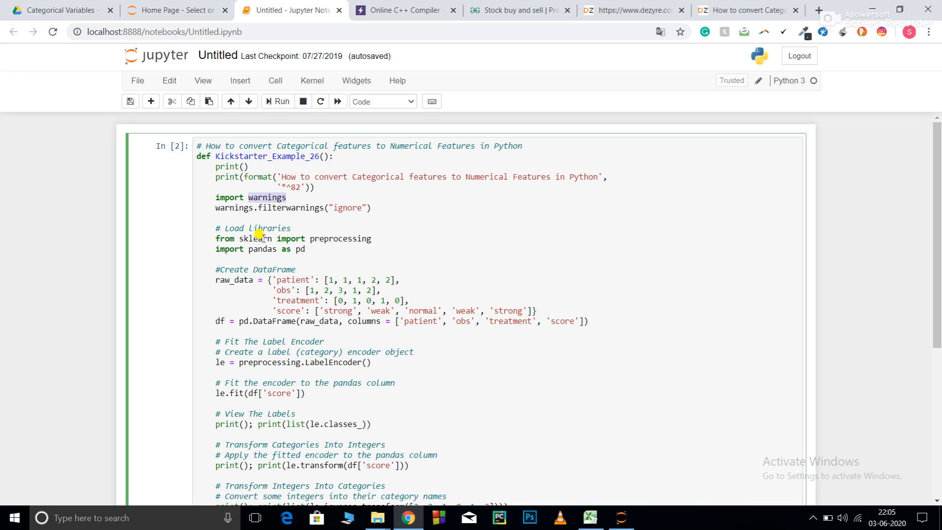
double_click(291, 238)
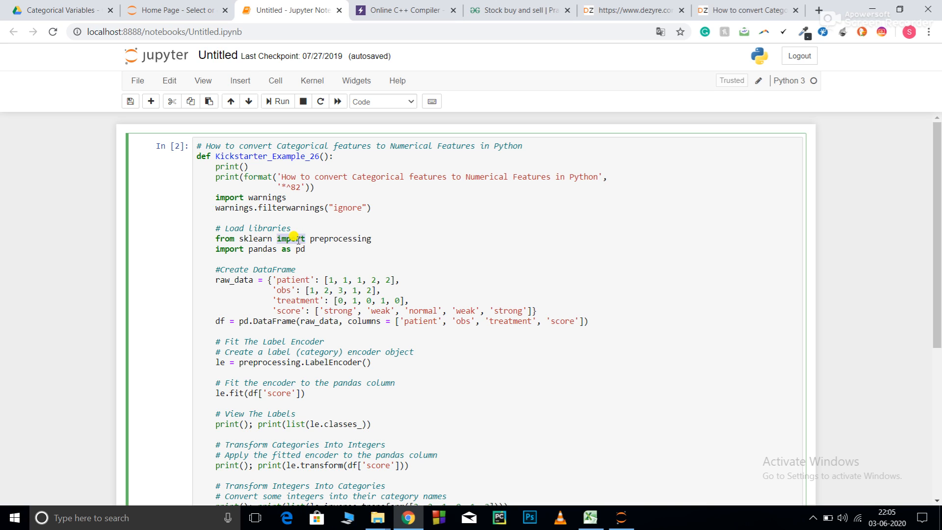
double_click(339, 238)
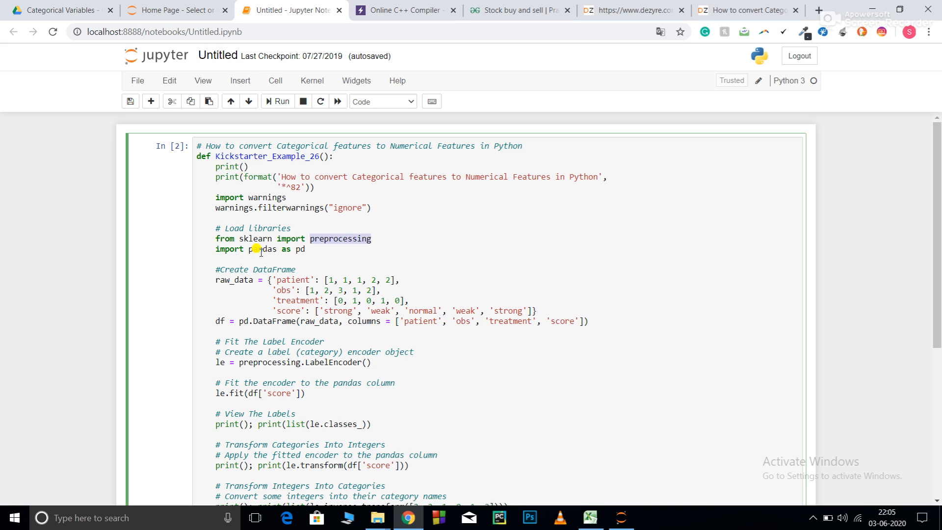
double_click(261, 248)
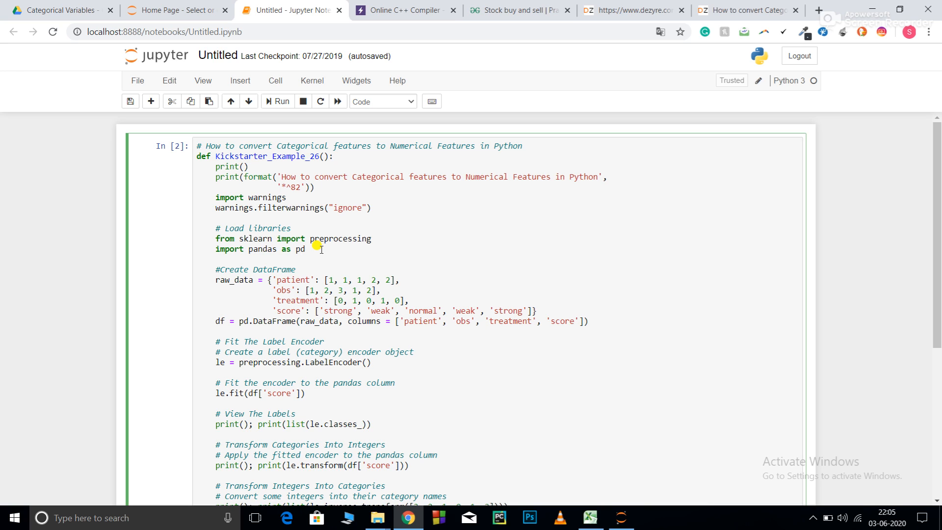
mouse_move(300, 271)
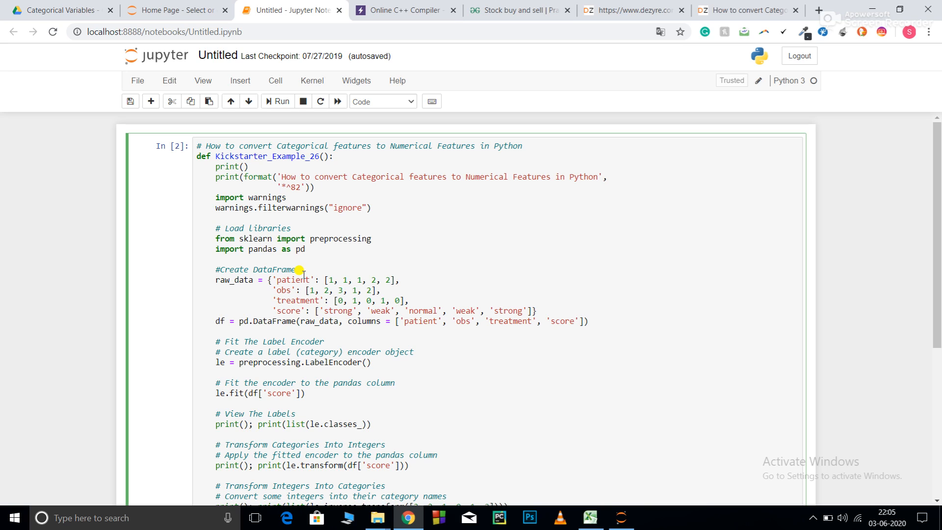
double_click(274, 269)
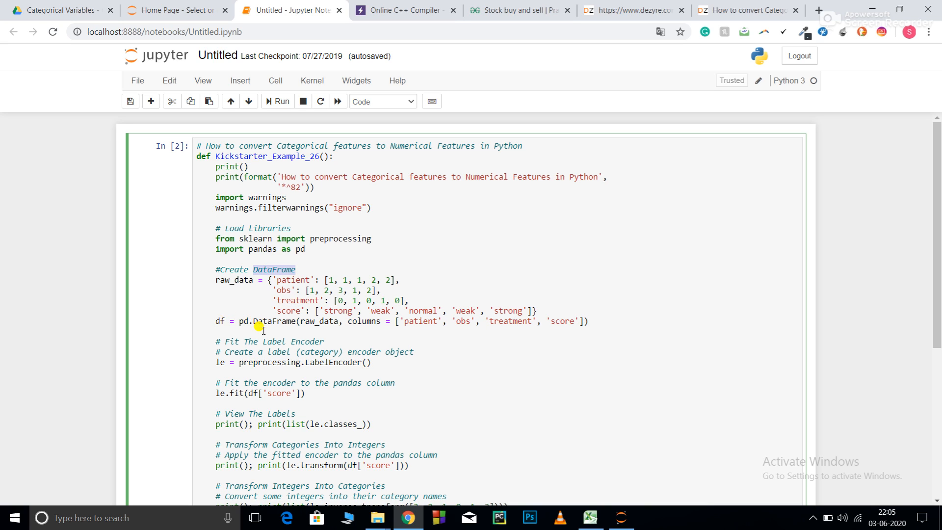
mouse_move(252, 317)
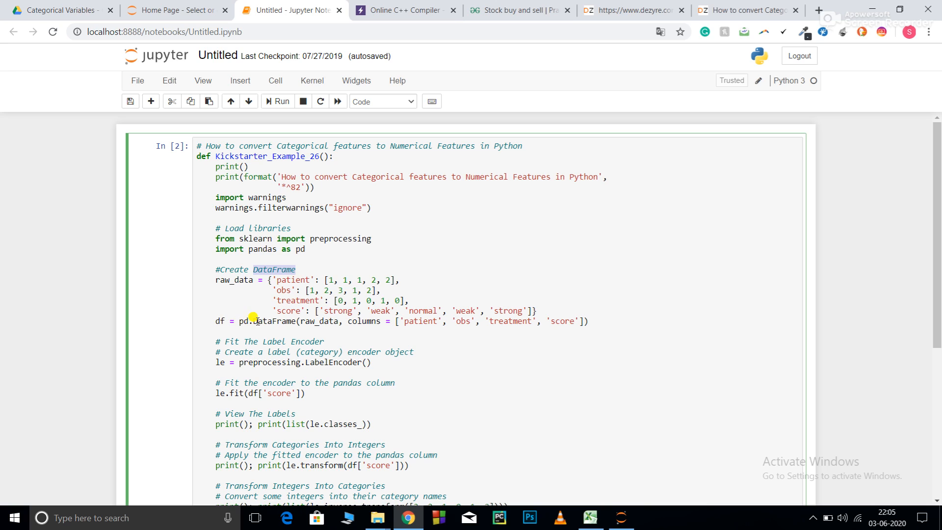
mouse_move(326, 325)
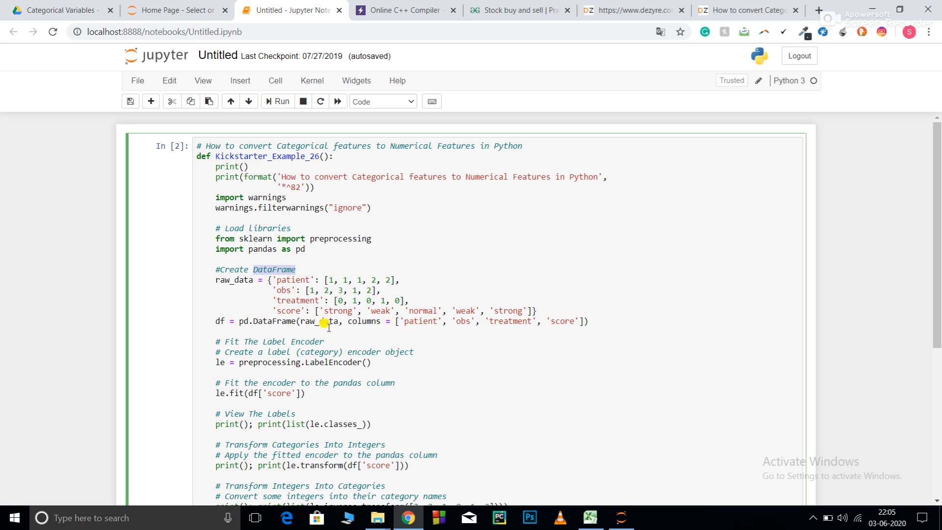
double_click(319, 320)
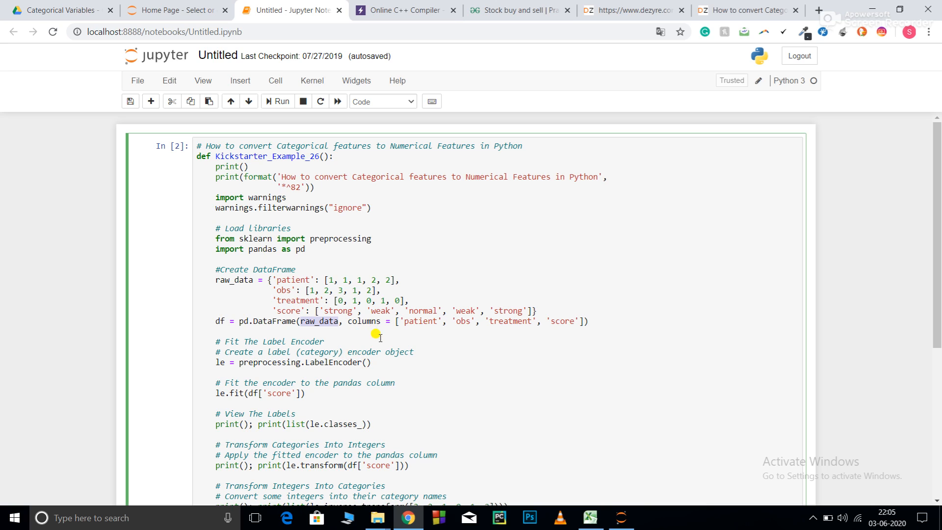
double_click(363, 321)
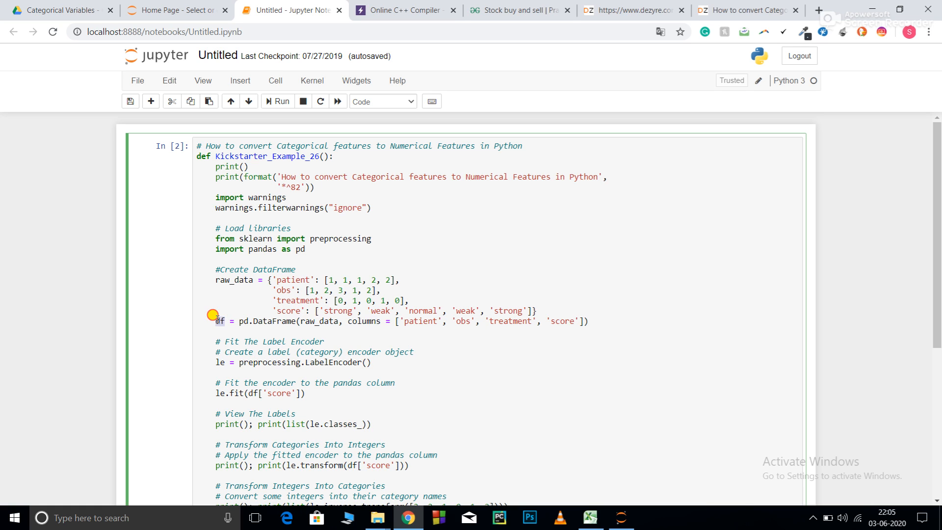
left_click(277, 101)
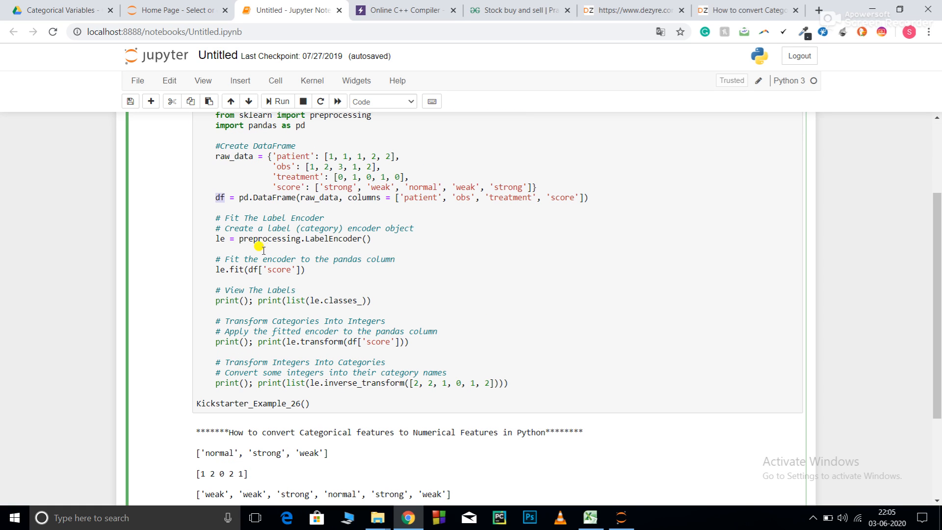
mouse_move(351, 239)
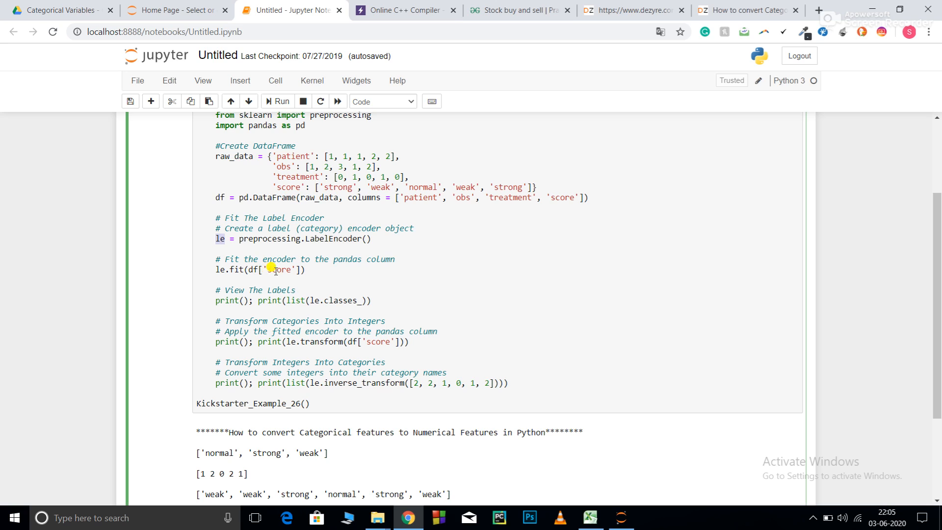
double_click(278, 269)
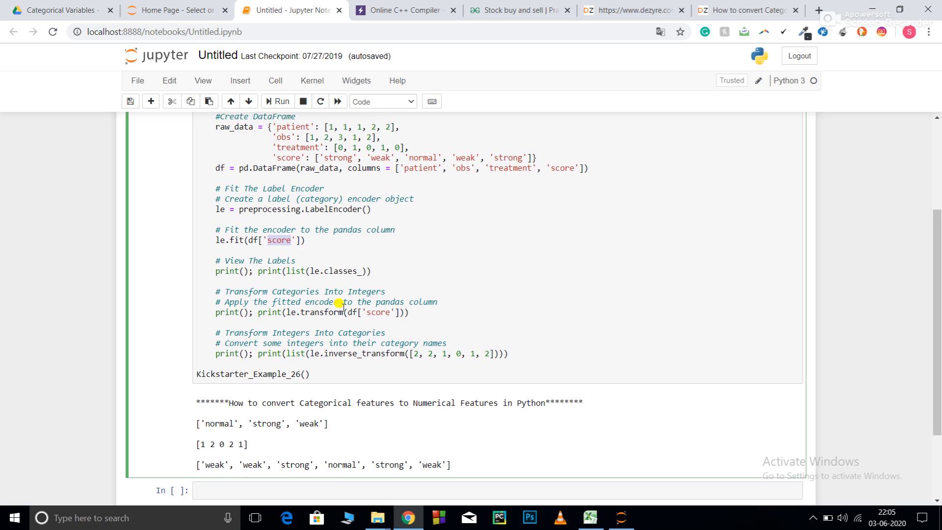
scroll("down", 3)
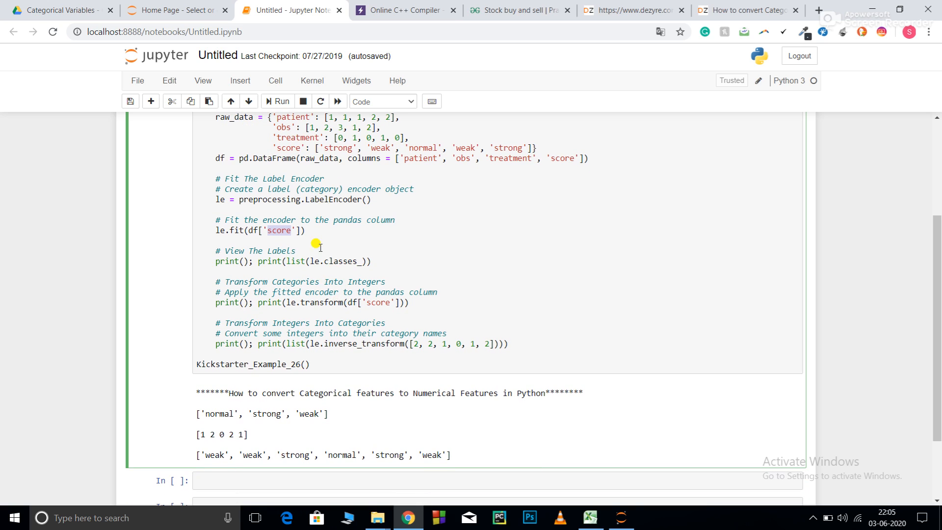
scroll("down", 3)
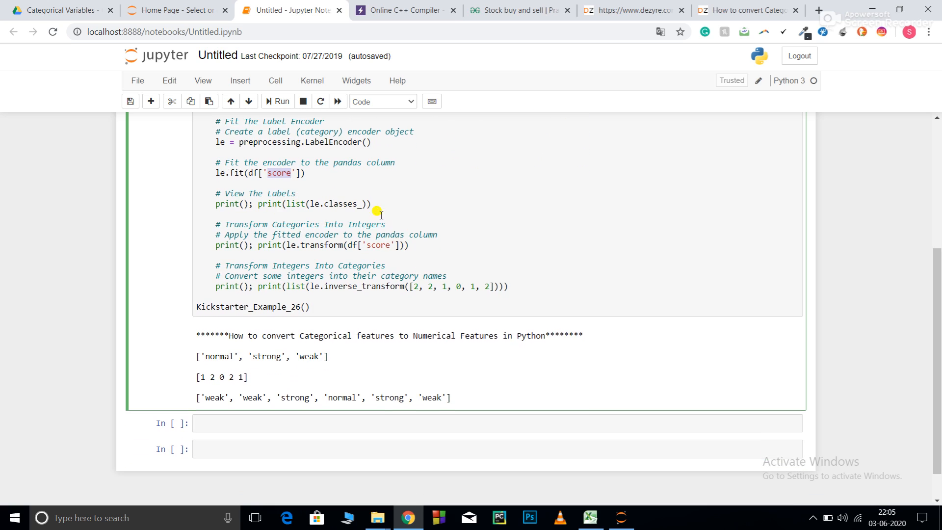
mouse_move(315, 234)
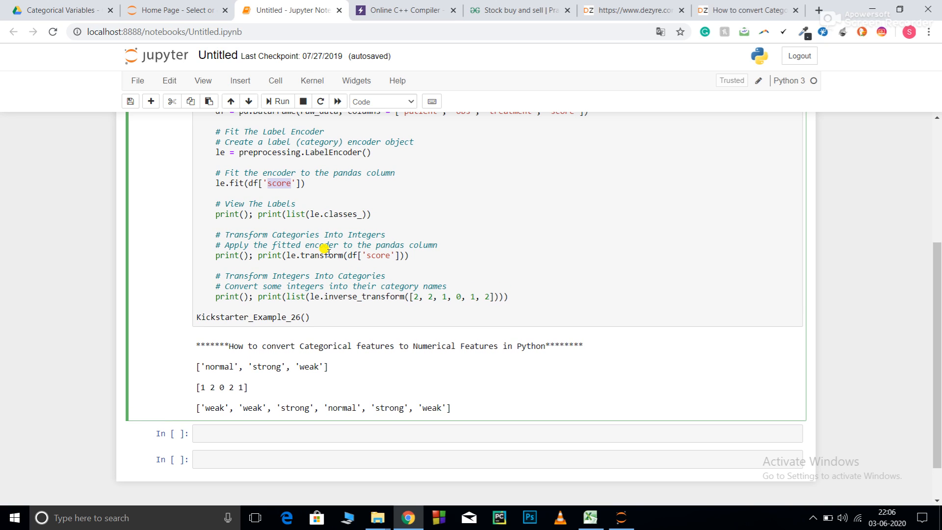
mouse_move(377, 255)
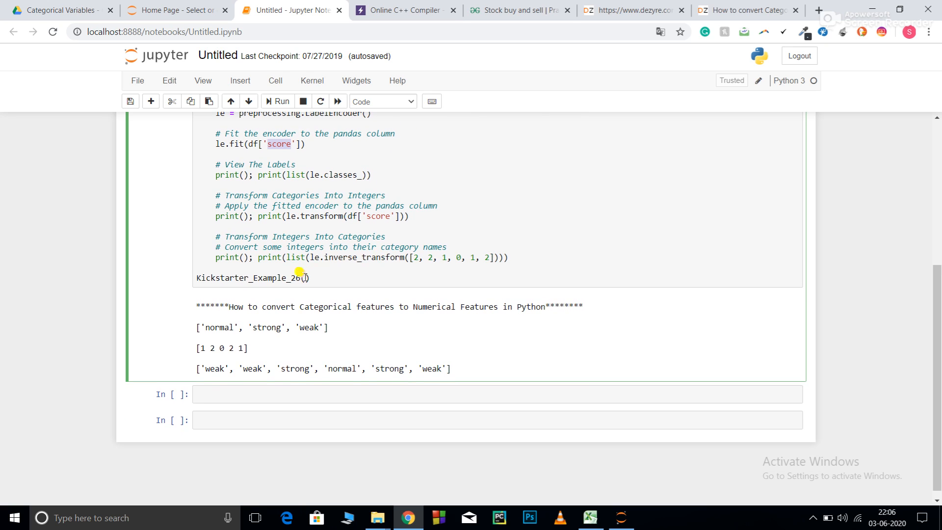
mouse_move(473, 240)
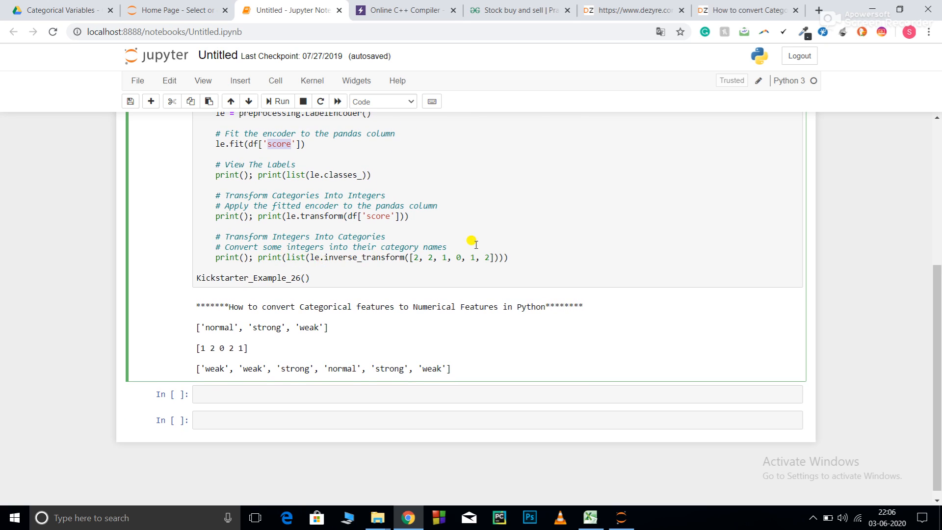
double_click(435, 247)
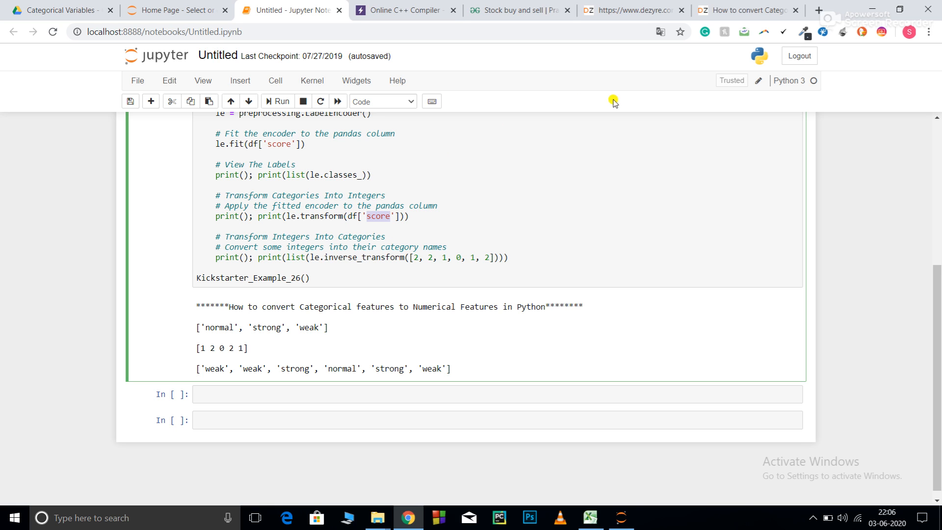
scroll("up", 3)
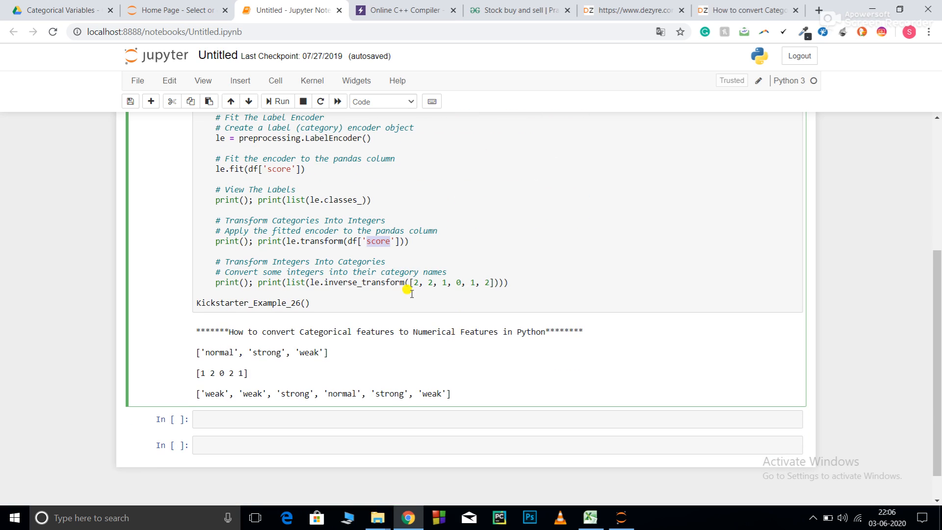
mouse_move(387, 280)
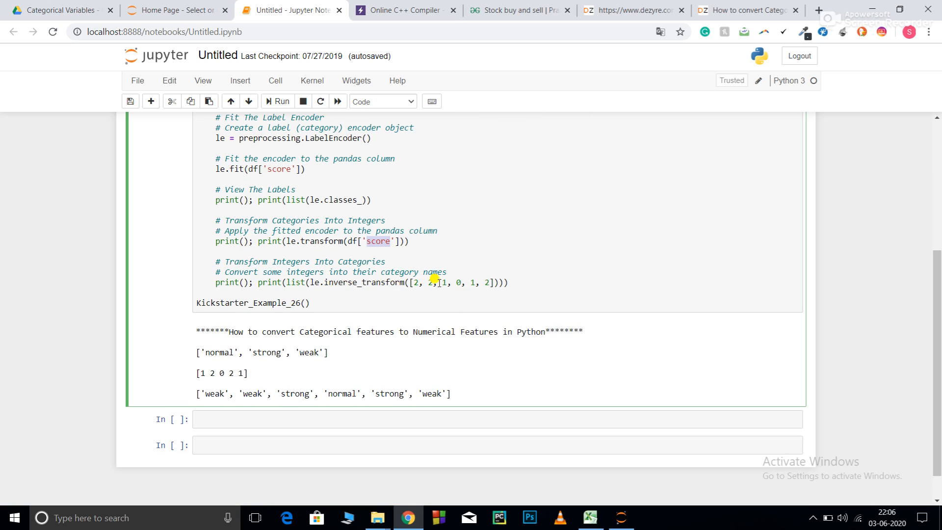
mouse_move(236, 365)
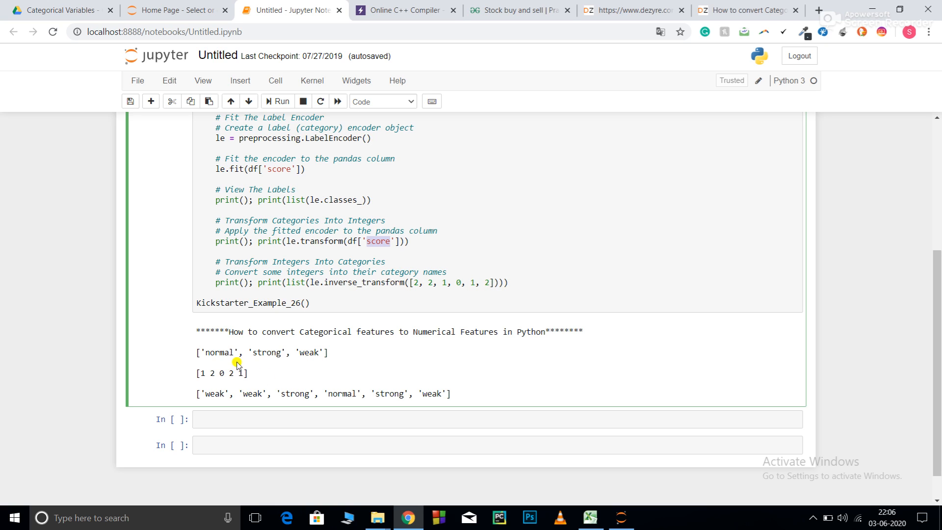
double_click(218, 352)
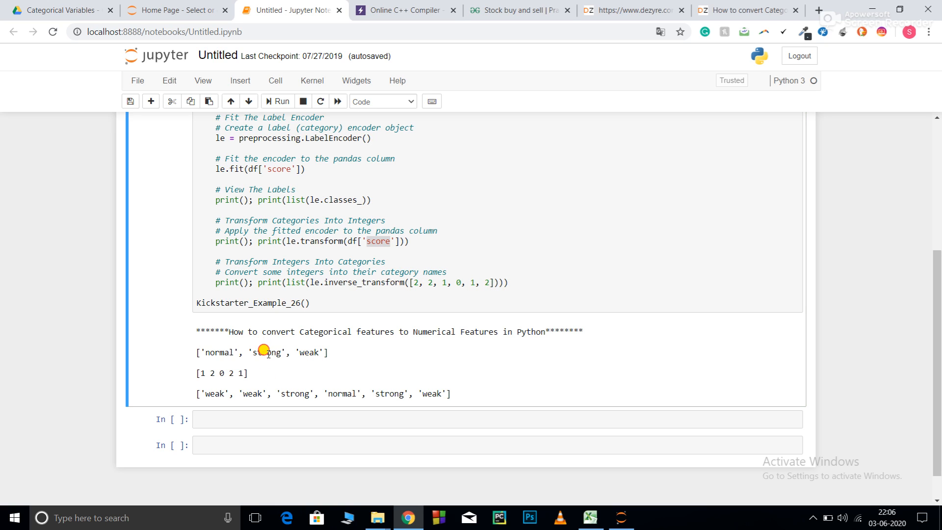
double_click(308, 352)
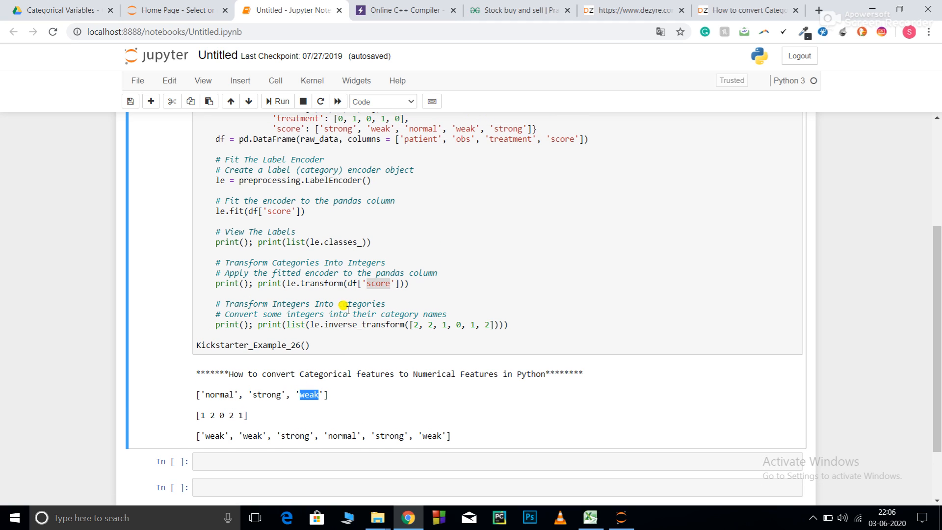
mouse_move(221, 429)
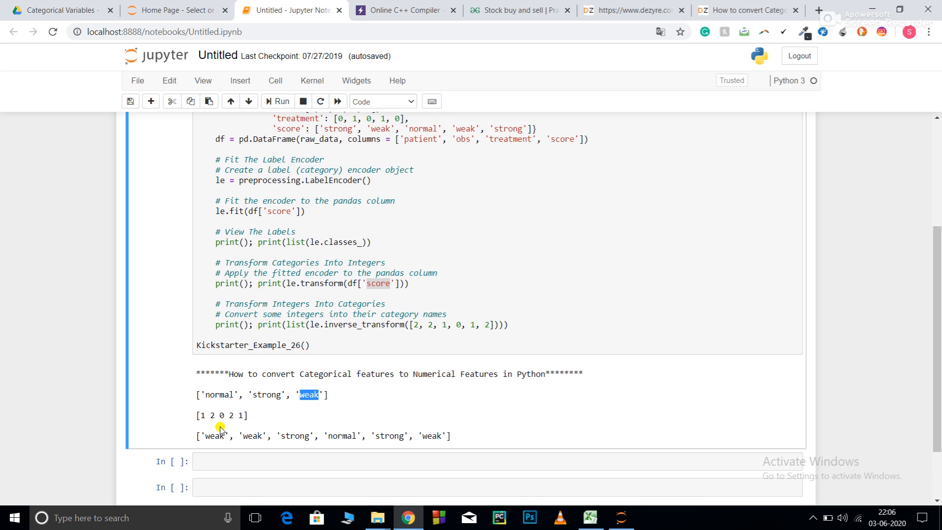
mouse_move(239, 414)
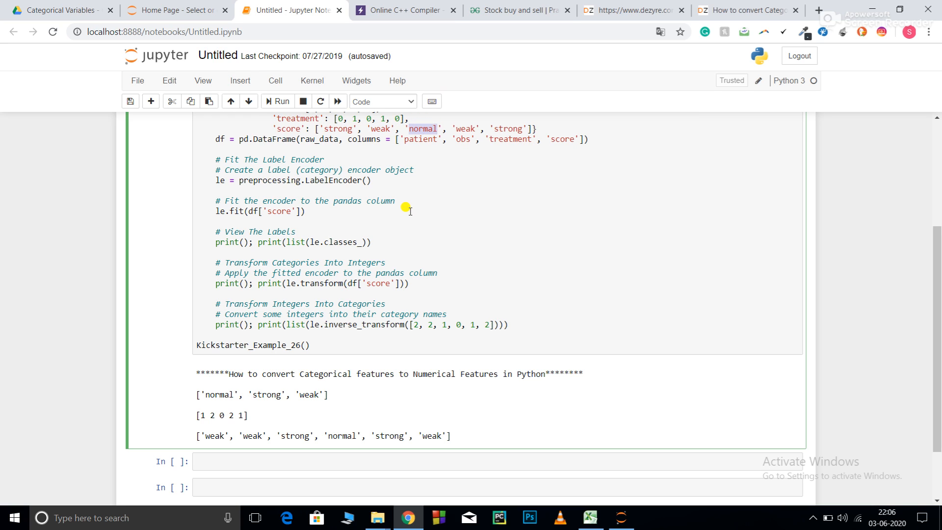
mouse_move(413, 257)
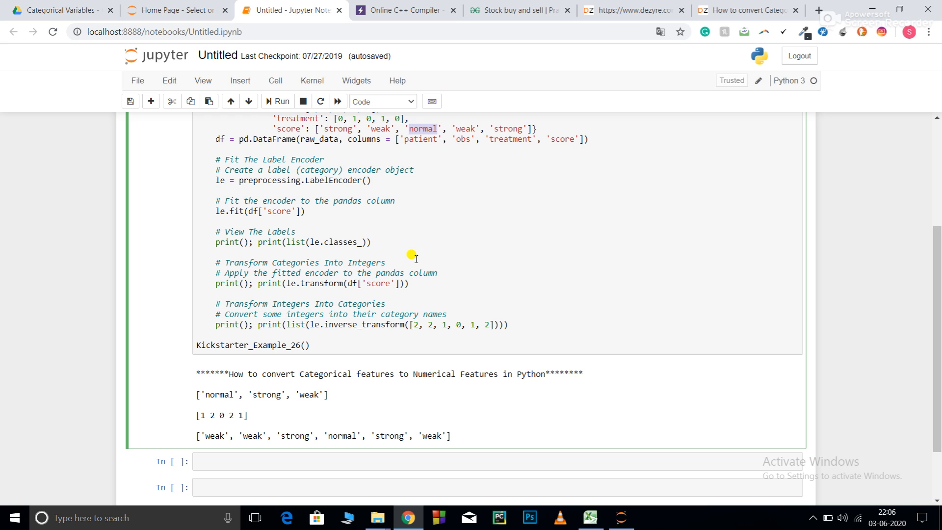
mouse_move(422, 292)
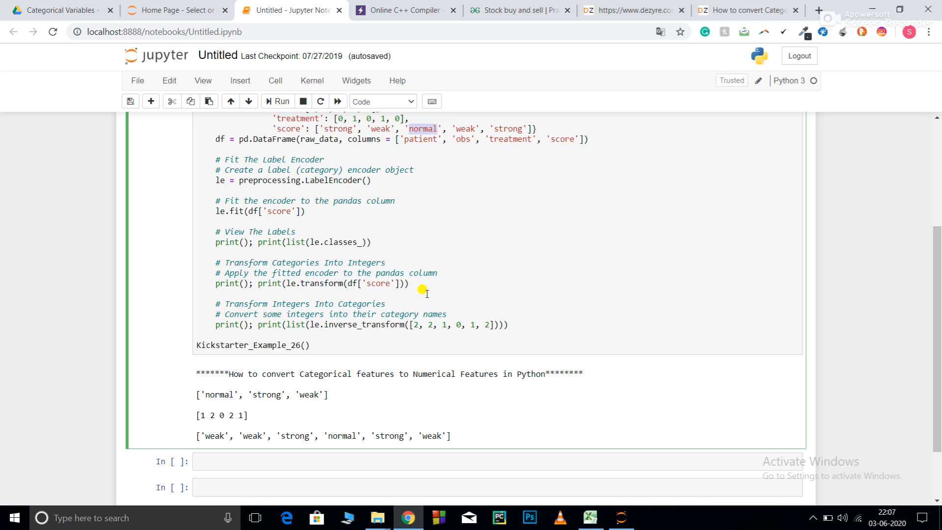
mouse_move(353, 318)
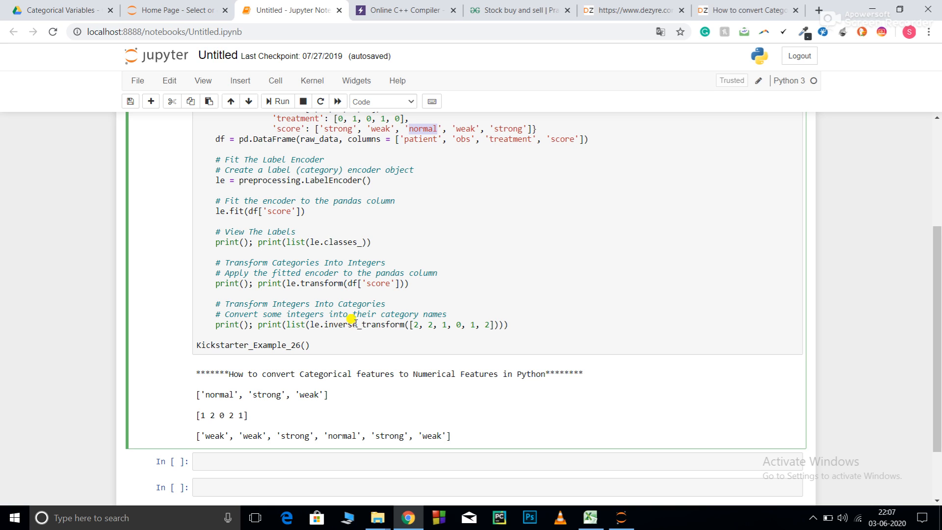
double_click(363, 324)
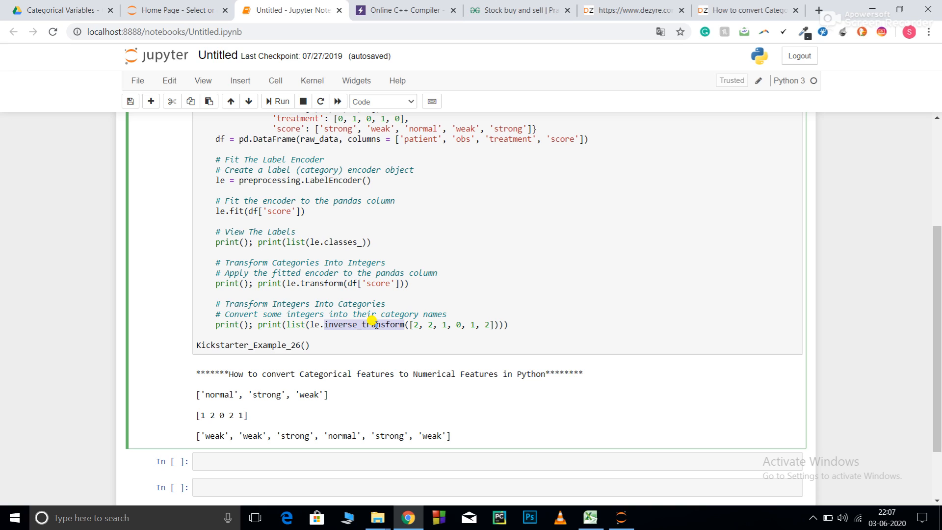
mouse_move(413, 323)
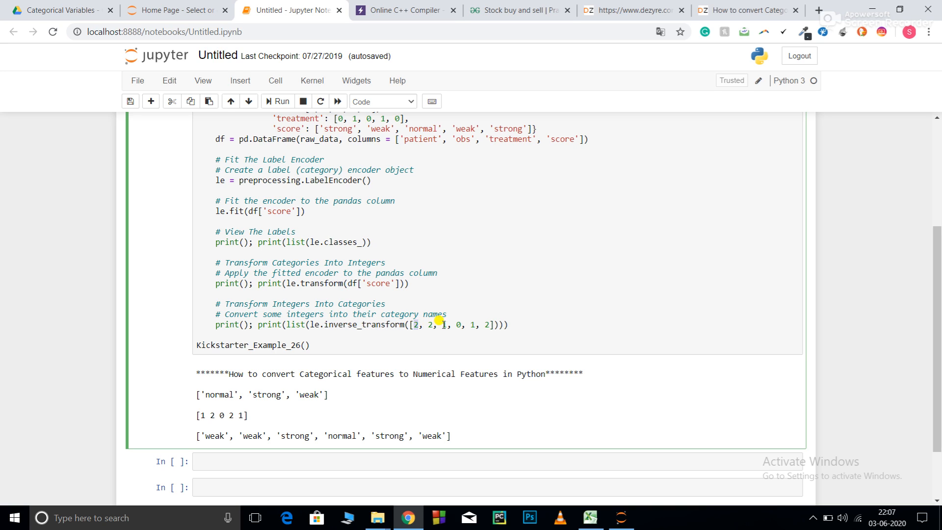
mouse_move(414, 322)
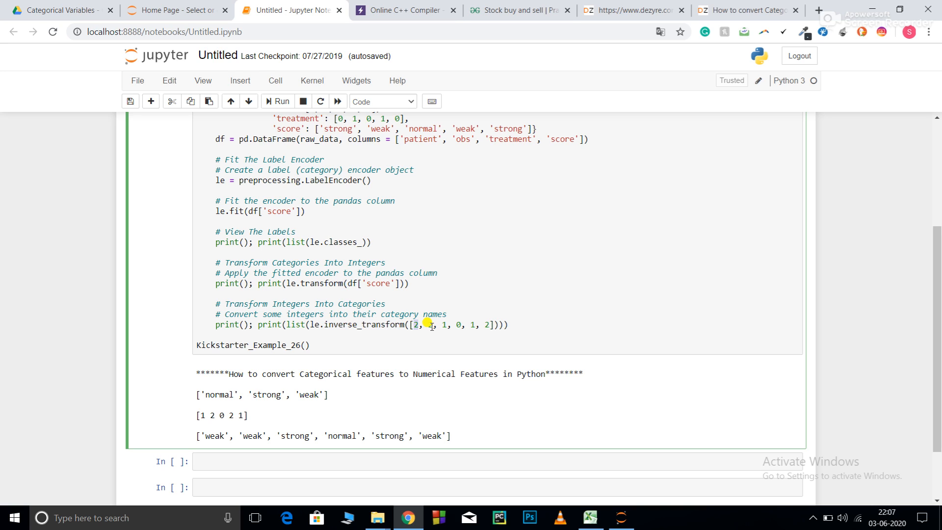
type("2")
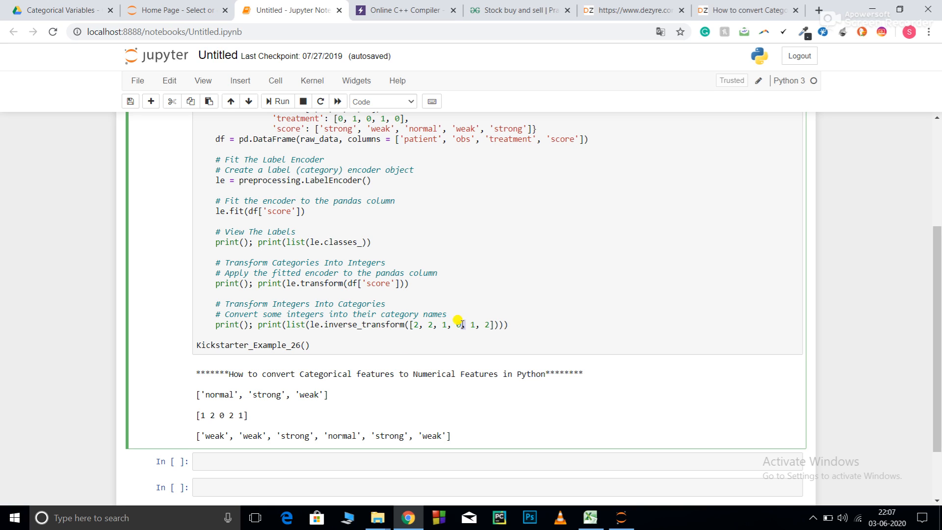
double_click(252, 436)
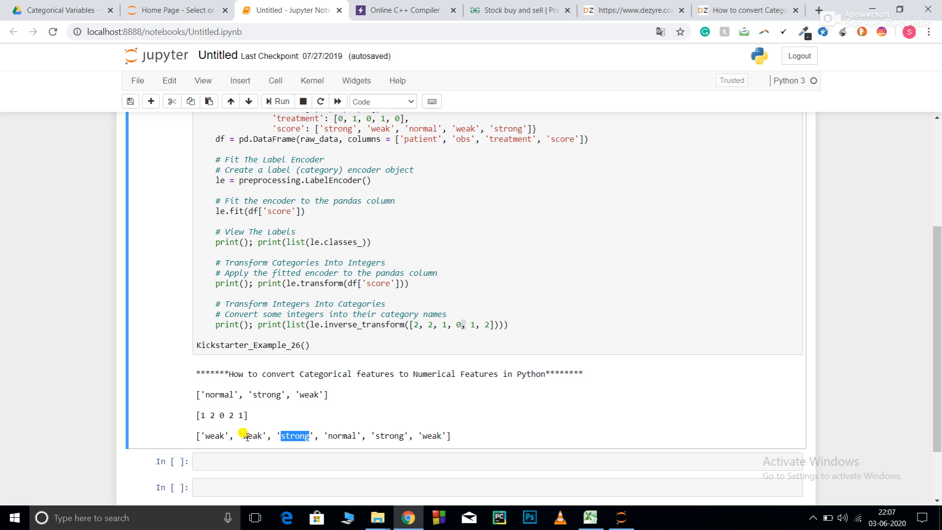
mouse_move(452, 438)
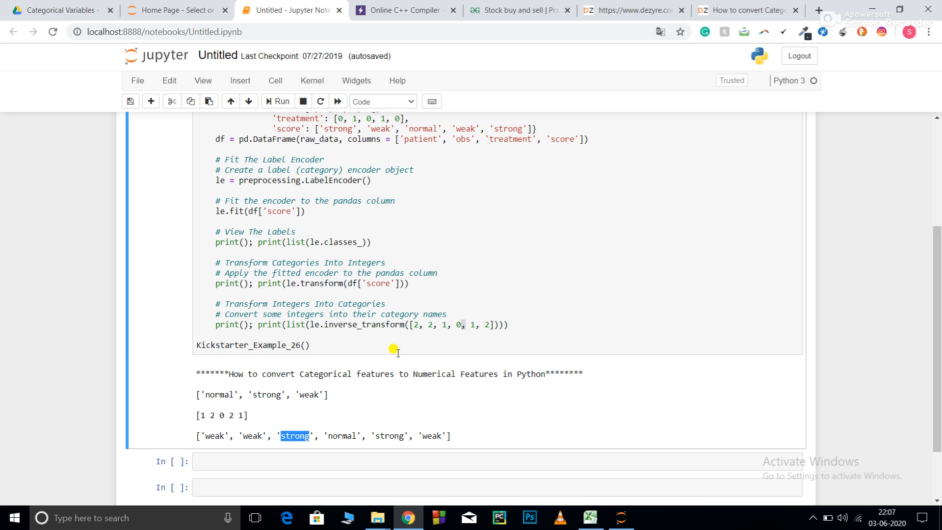
mouse_move(413, 320)
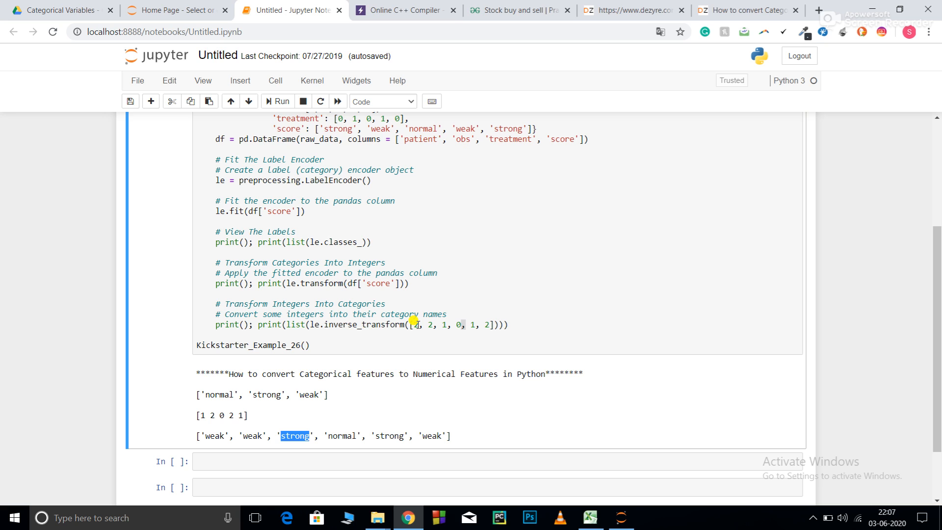
left_click(414, 324)
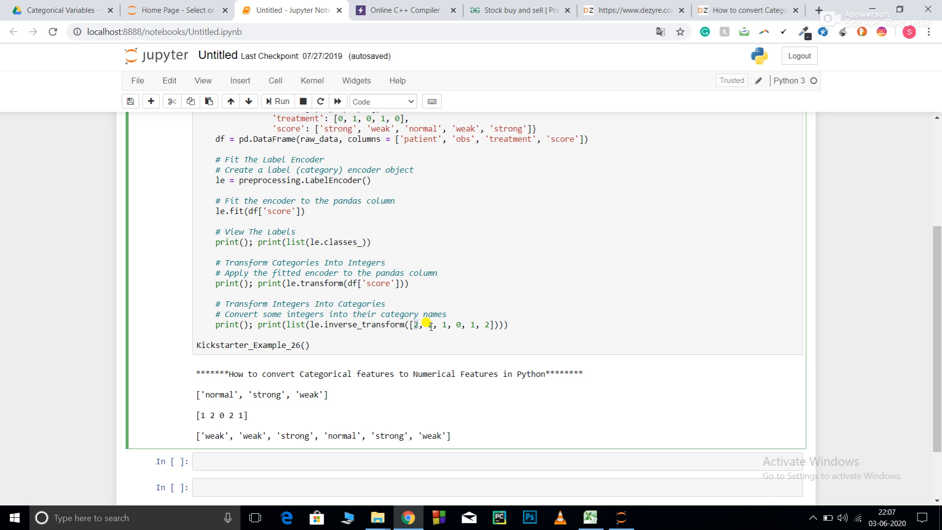
left_click(745, 9)
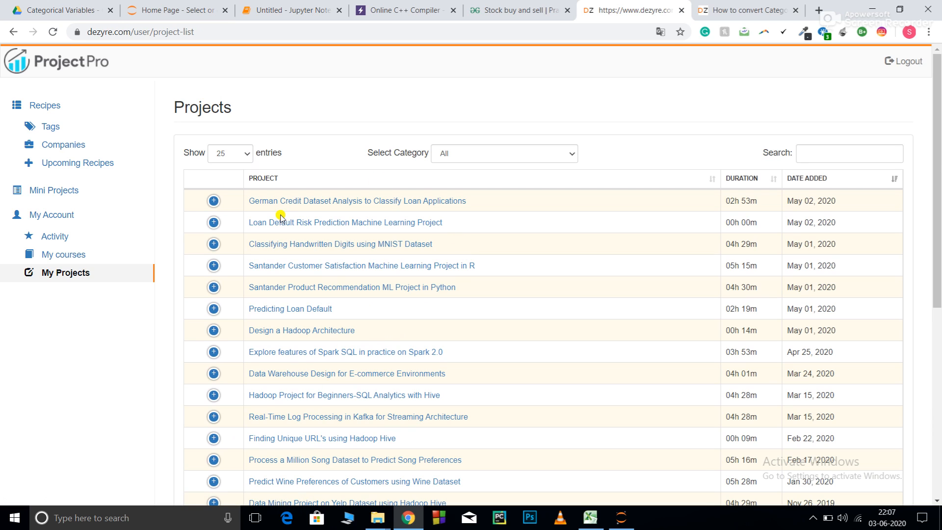
mouse_move(81, 114)
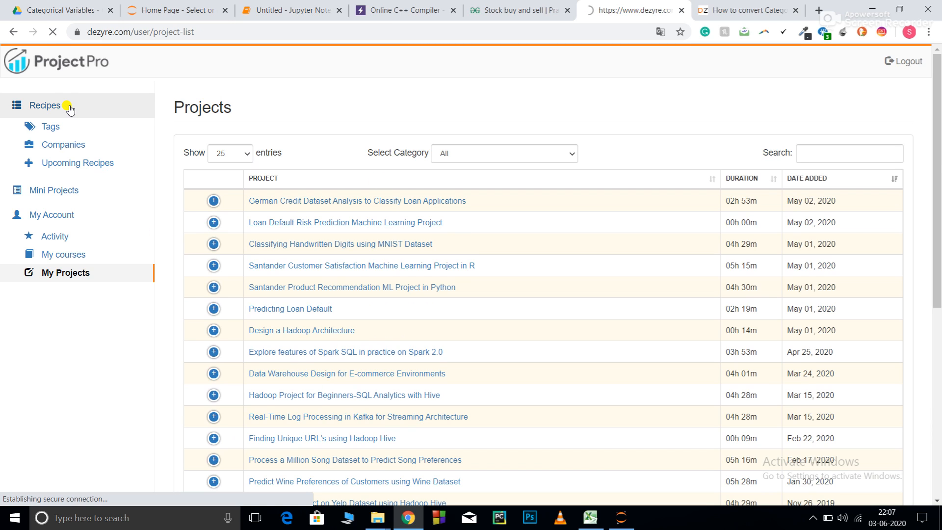
Step: Show the Recipes listing and look through its table of 194 code snippet titles
left_click(45, 105)
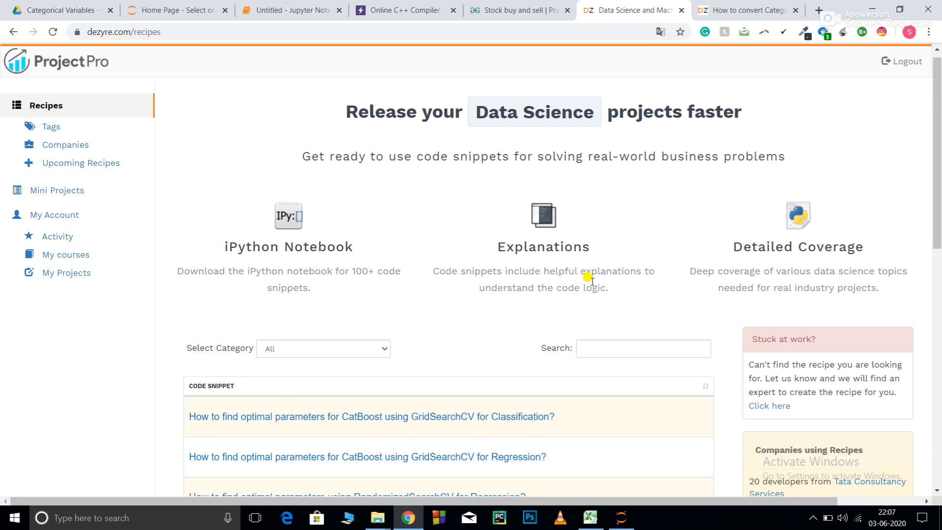
scroll("down", 3)
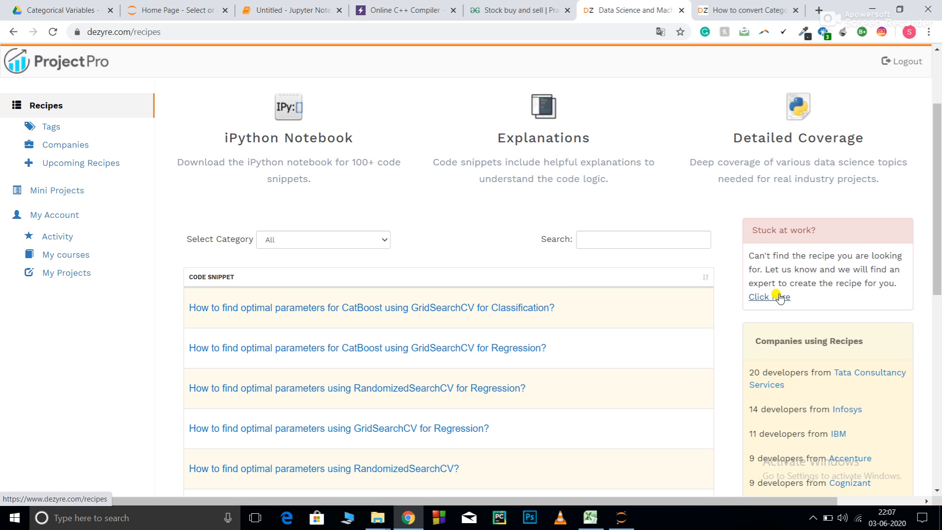
scroll("down", 3)
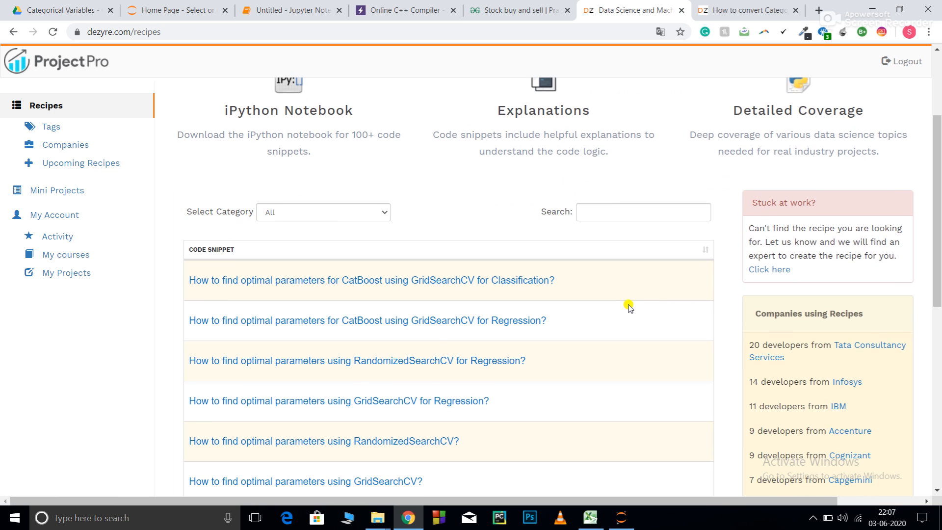
scroll("down", 3)
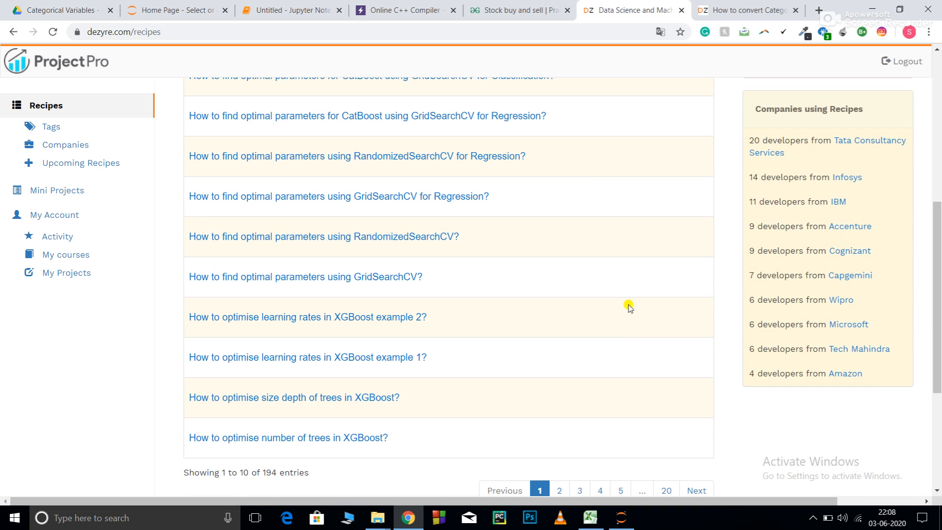